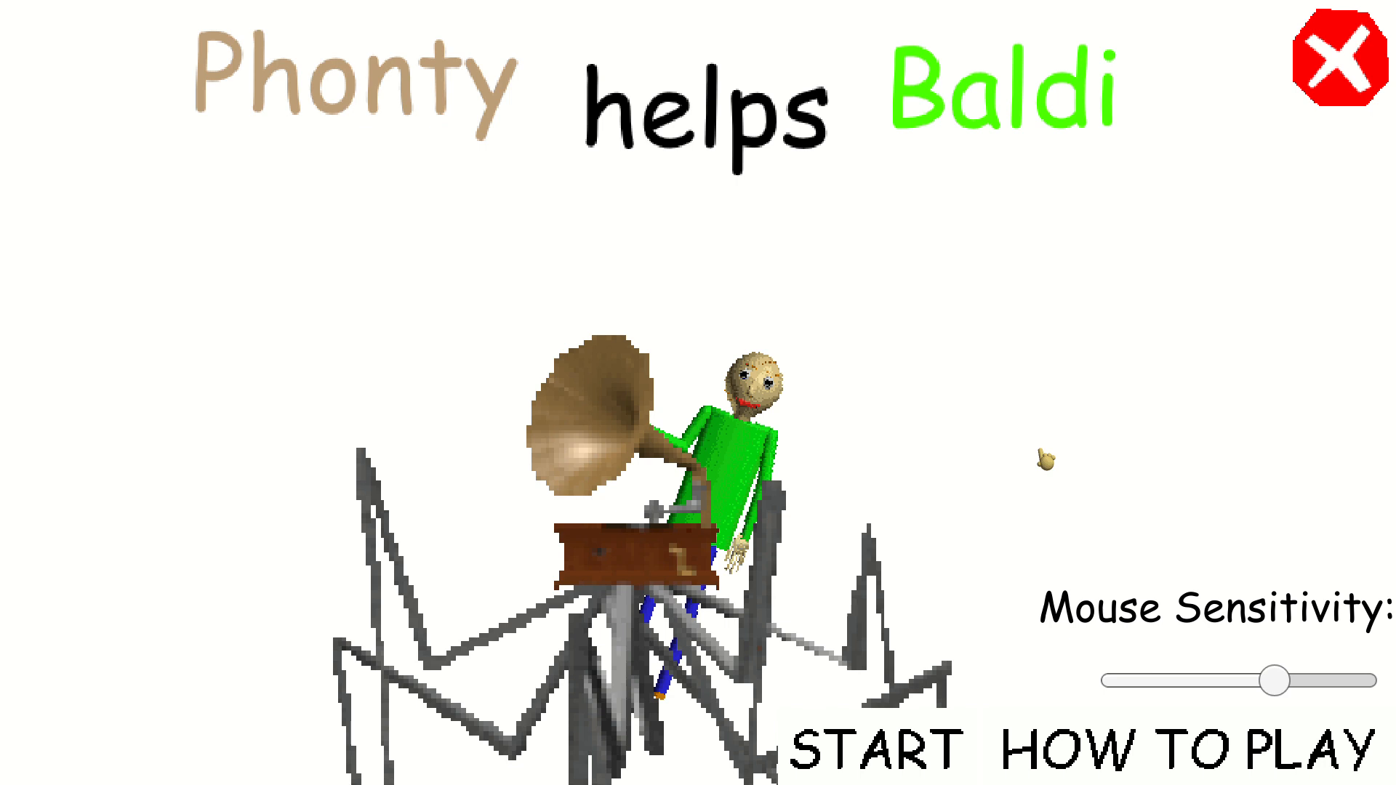
Start a new game from the title screen.
{"action": "left_click", "coordinate": [873, 746]}
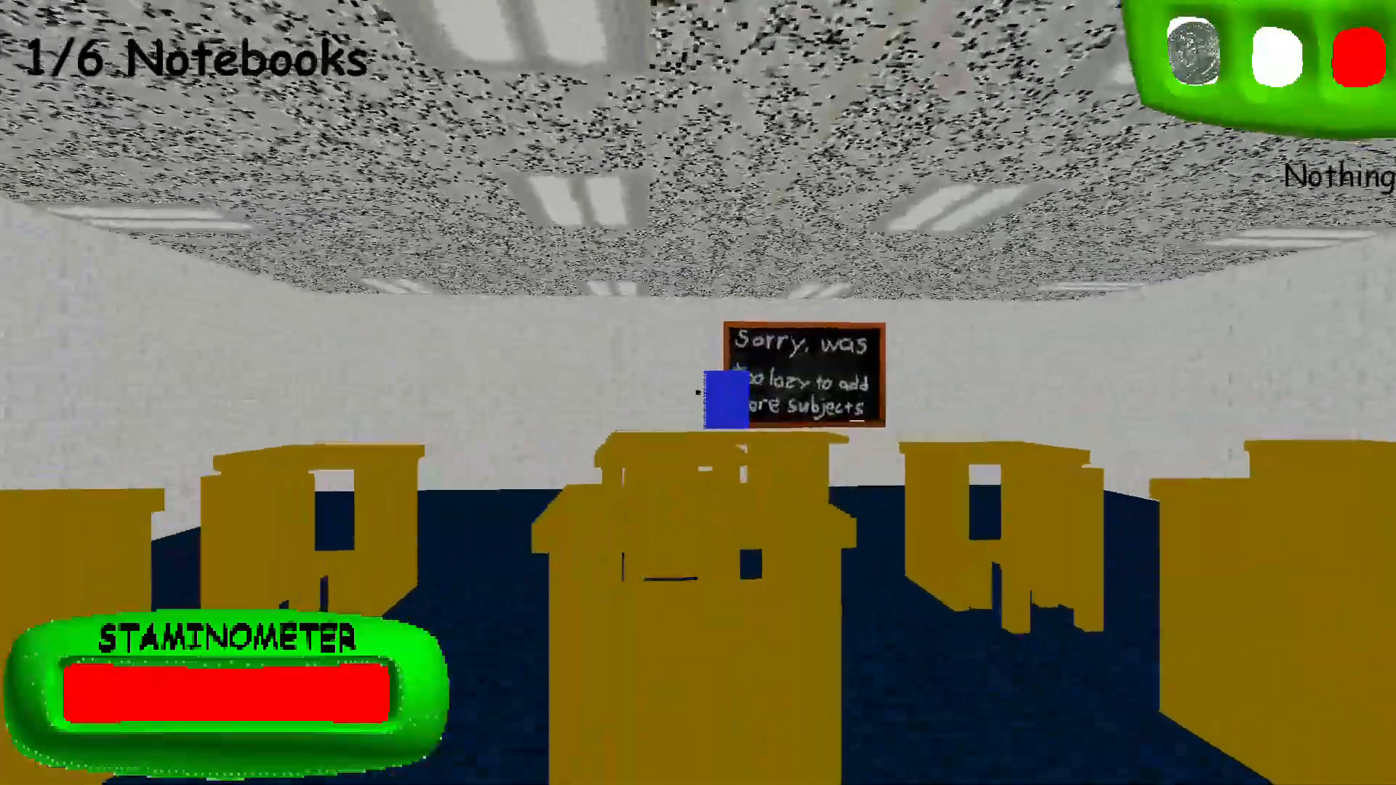
Run down the long hallway toward the character at its end, collecting notebooks two and three.
{"action": "left_click", "coordinate": [722, 392]}
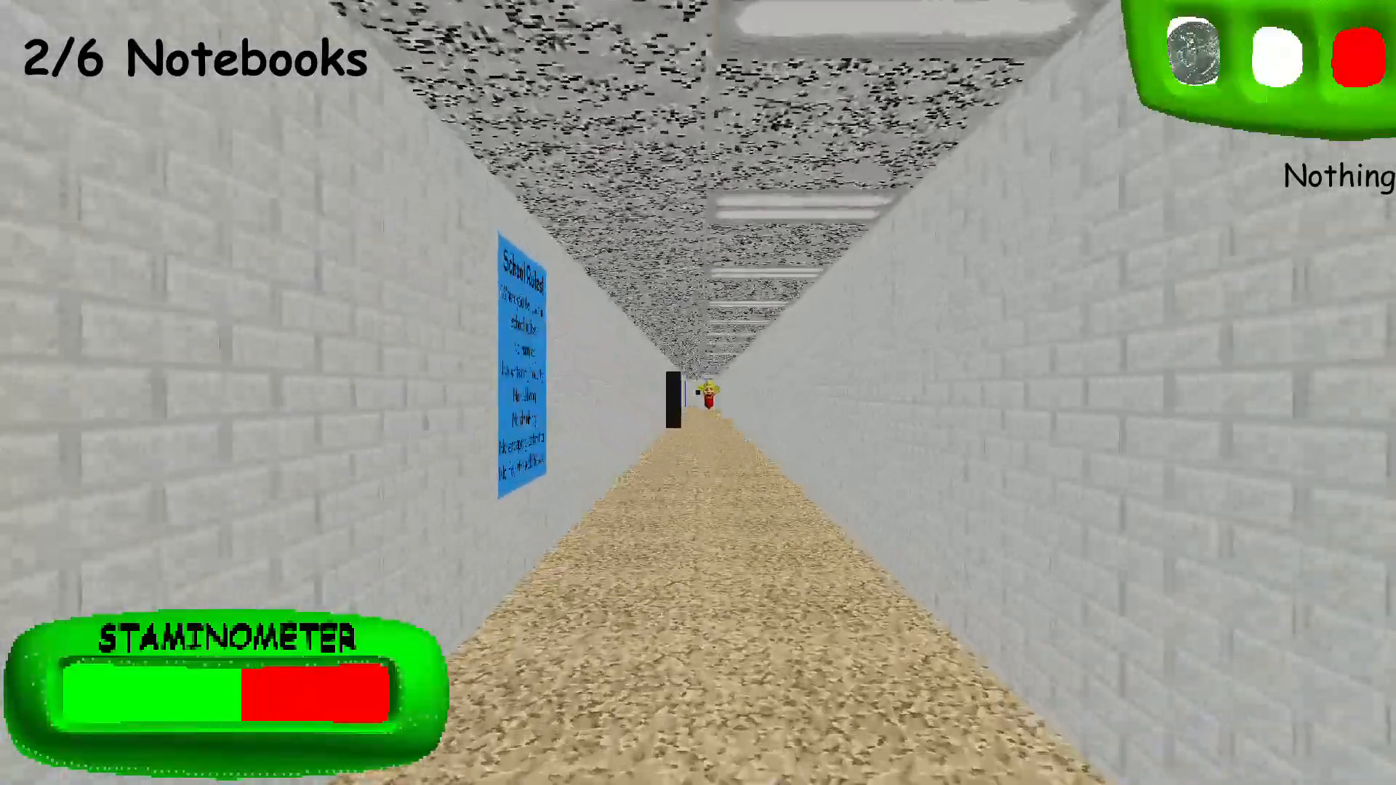
{"action": "key", "text": "w"}
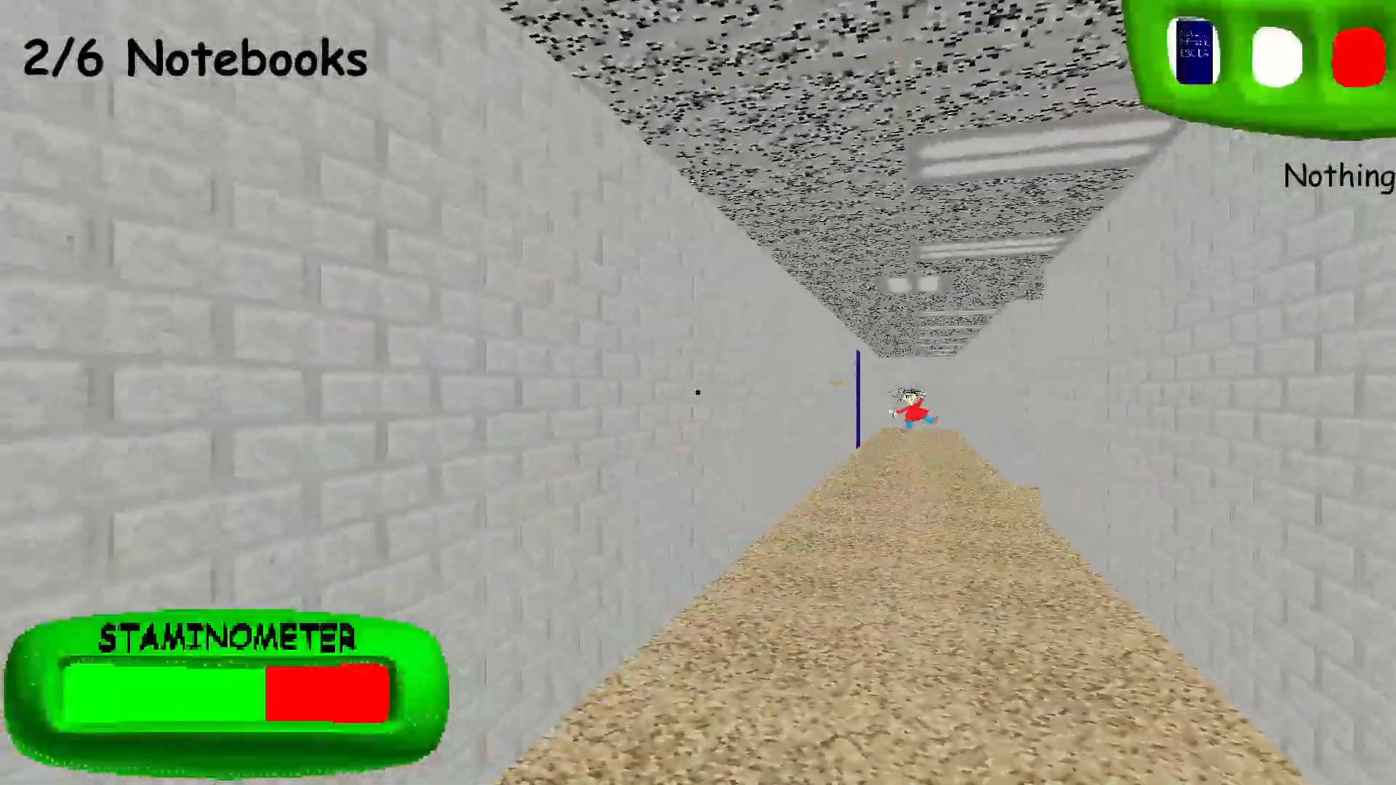
{"action": "key", "text": "w"}
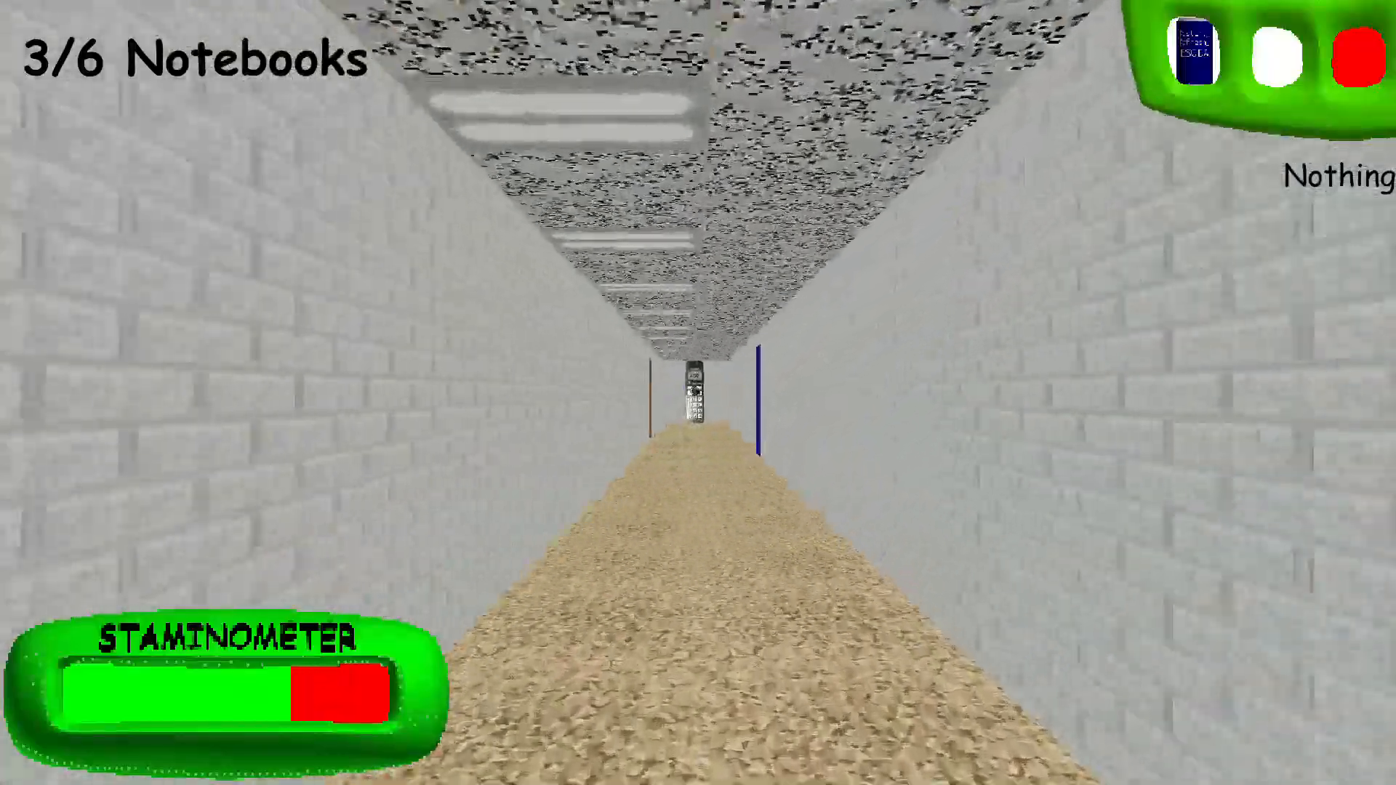
Run along the empty hallway past the phone to reach the fourth notebook and cafeteria.
{"action": "key", "text": "w"}
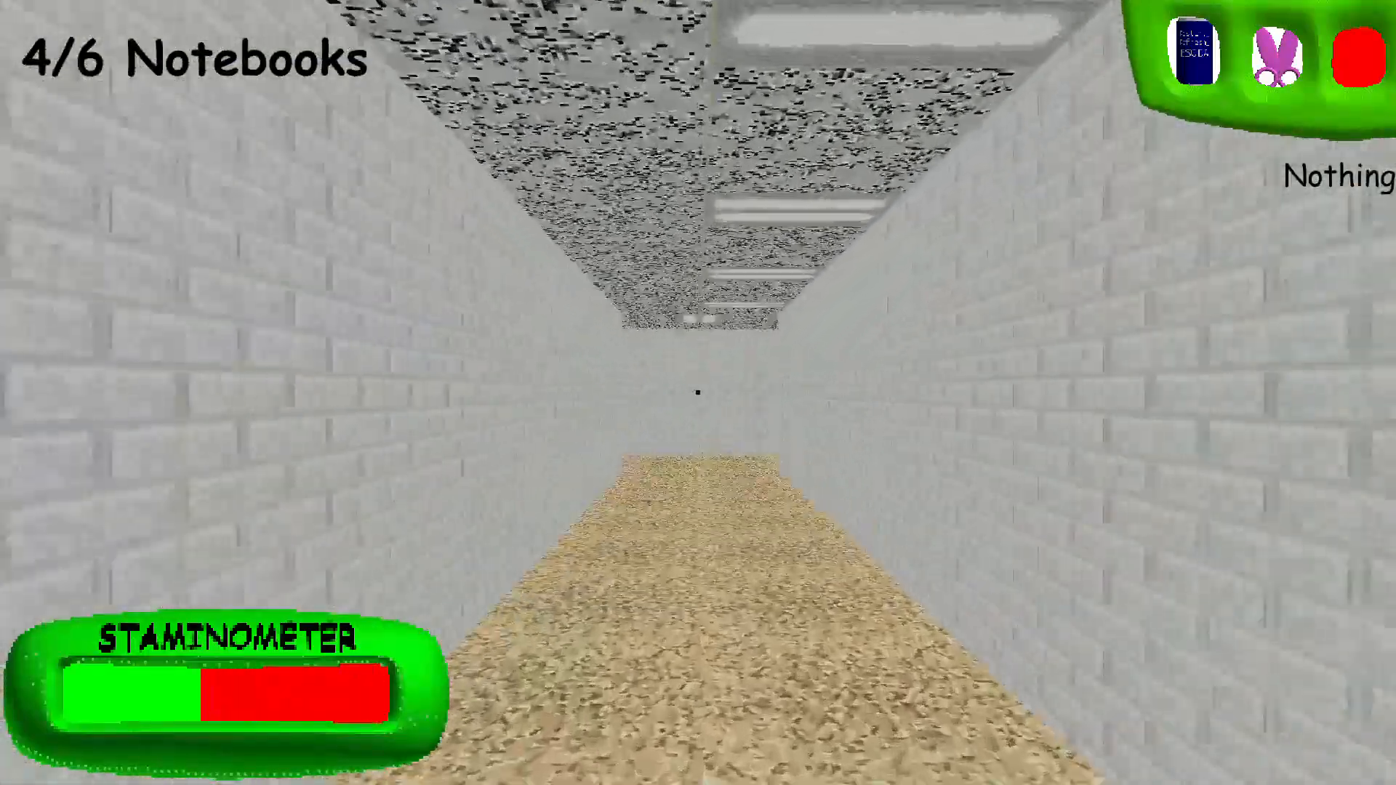
{"action": "key", "text": "w"}
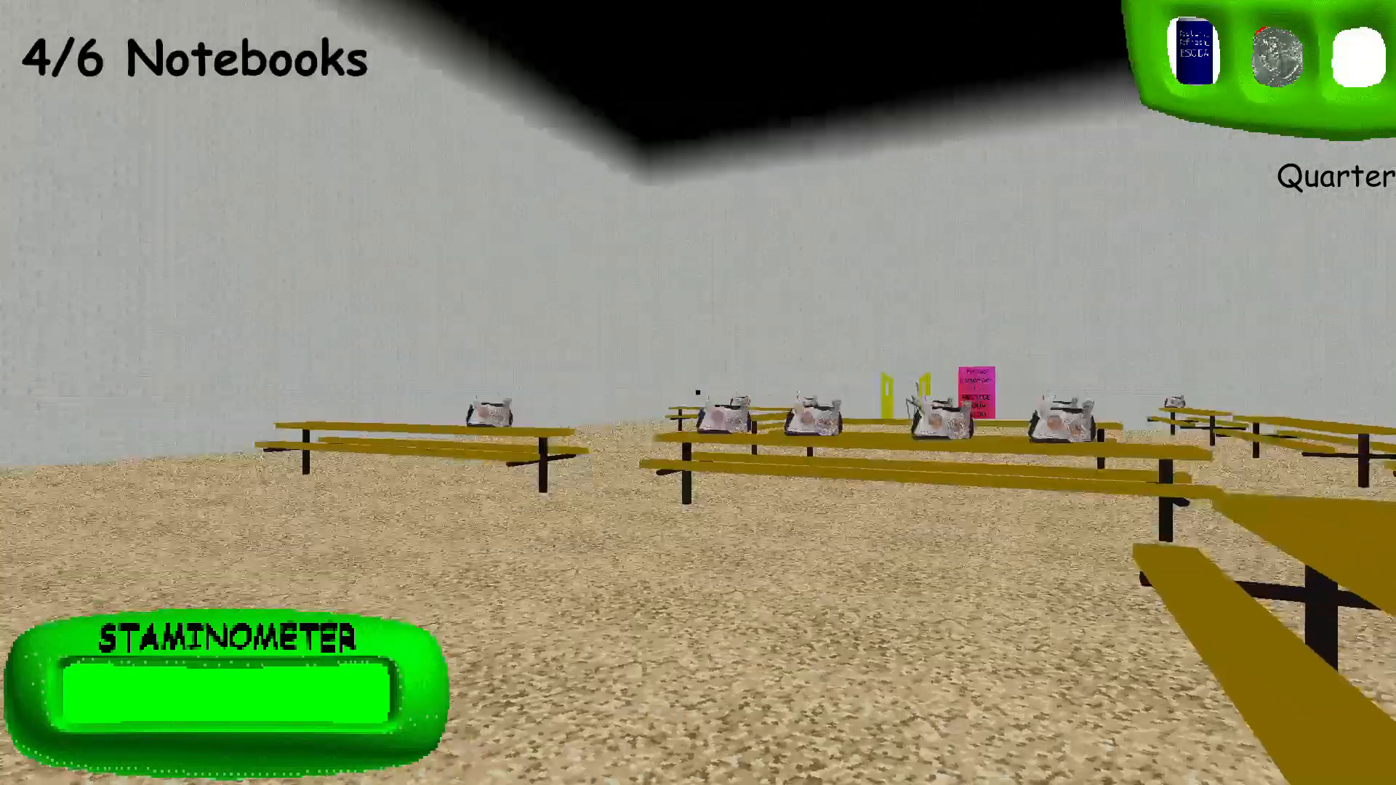
{"action": "mouse_move", "coordinate": [698, 393]}
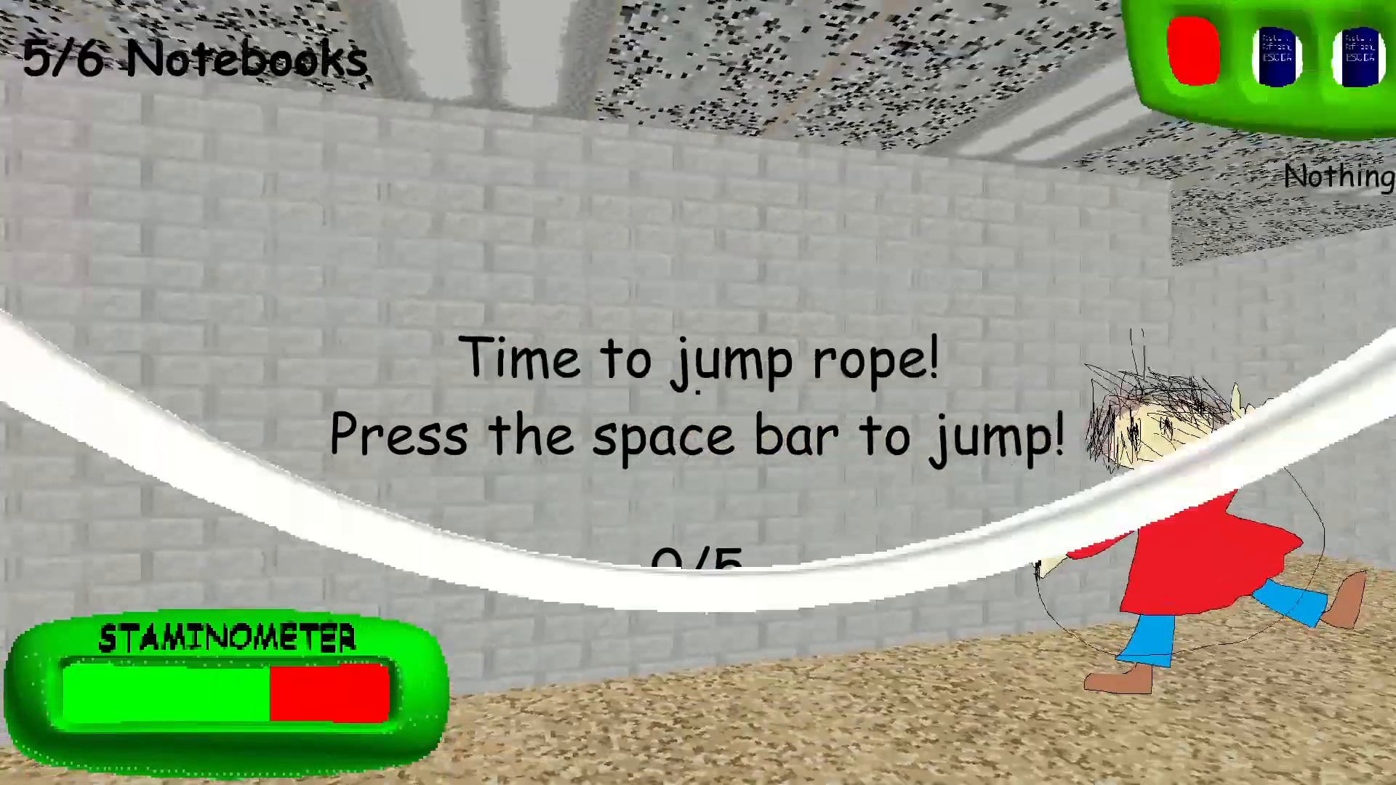
Jump the swinging rope three times, reaching 3 of 5 in the jump rope challenge.
{"action": "key", "text": "space"}
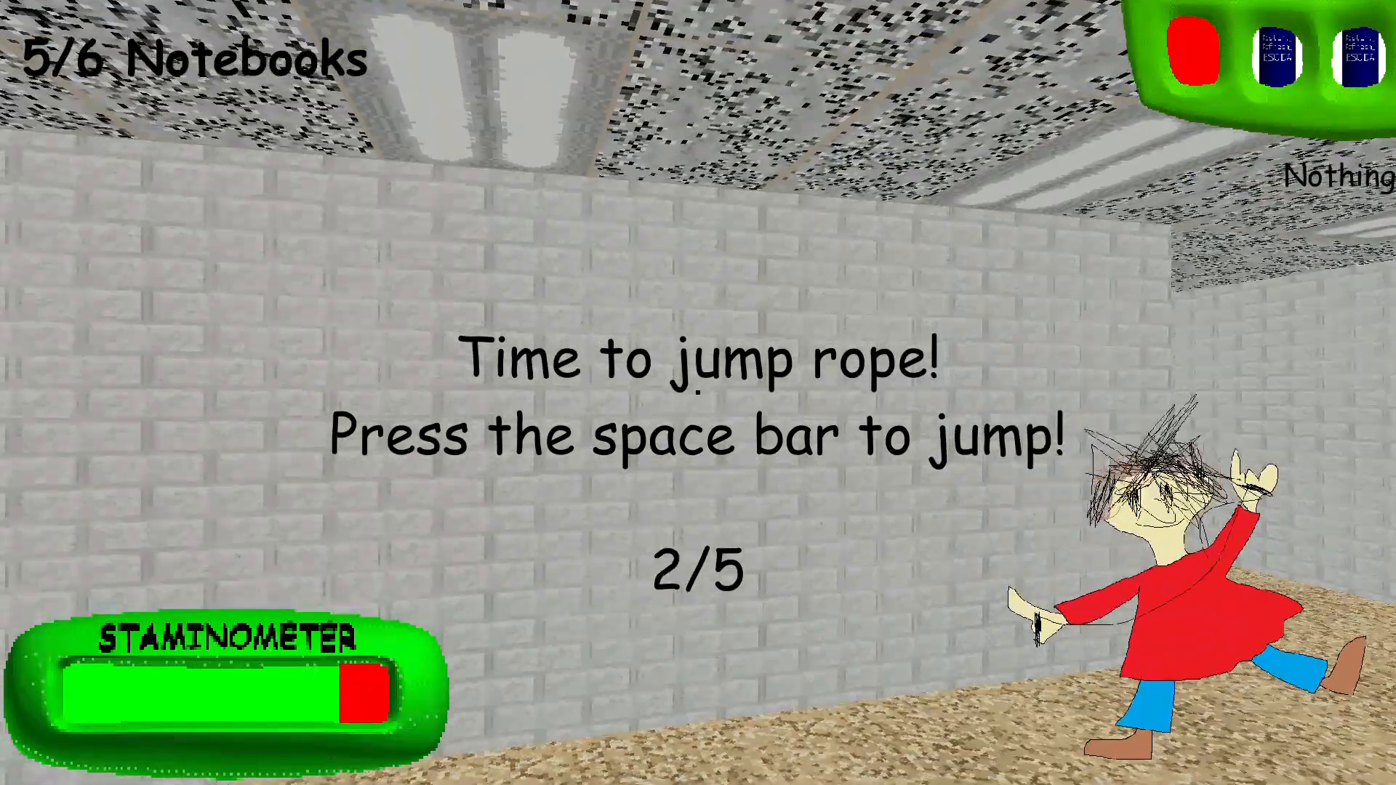
{"action": "key", "text": "space"}
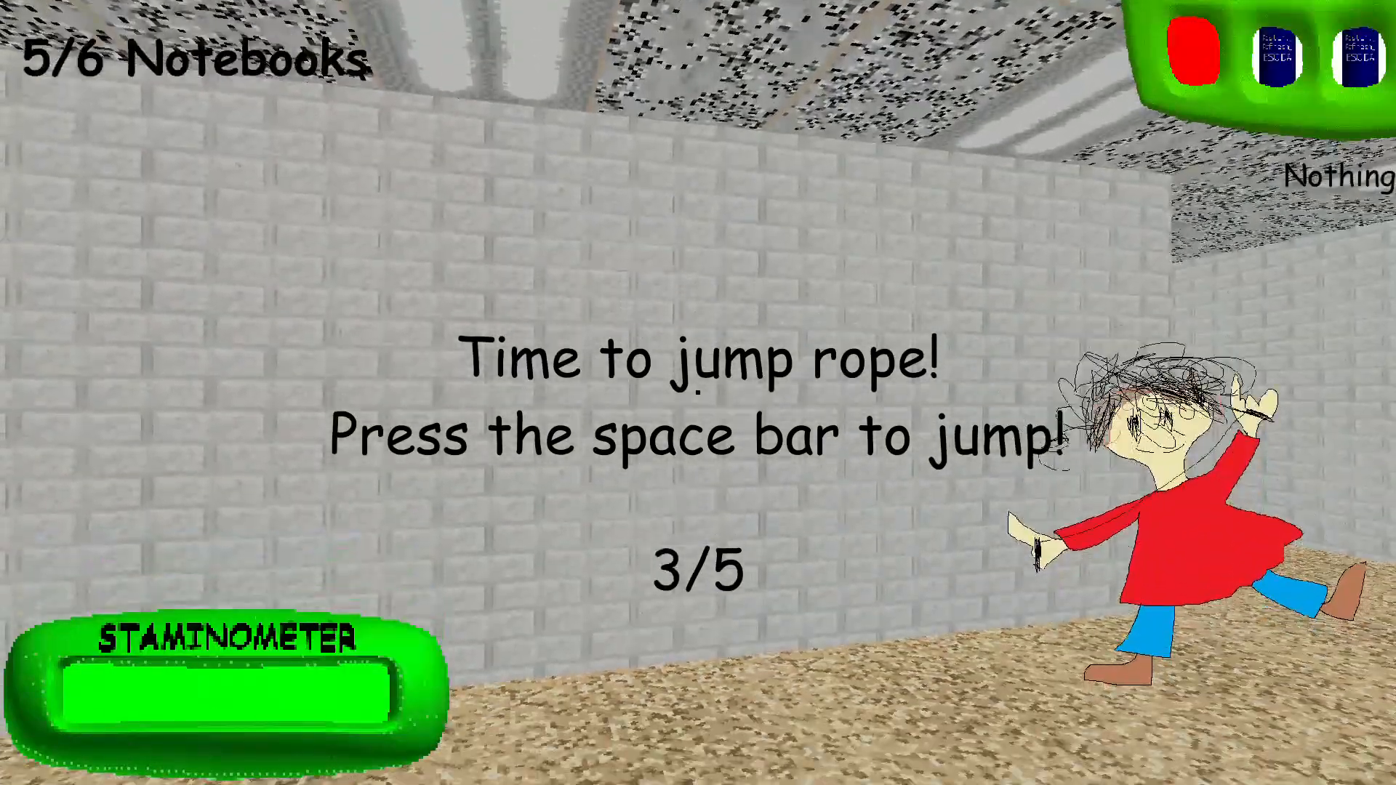
{"action": "key", "text": "space"}
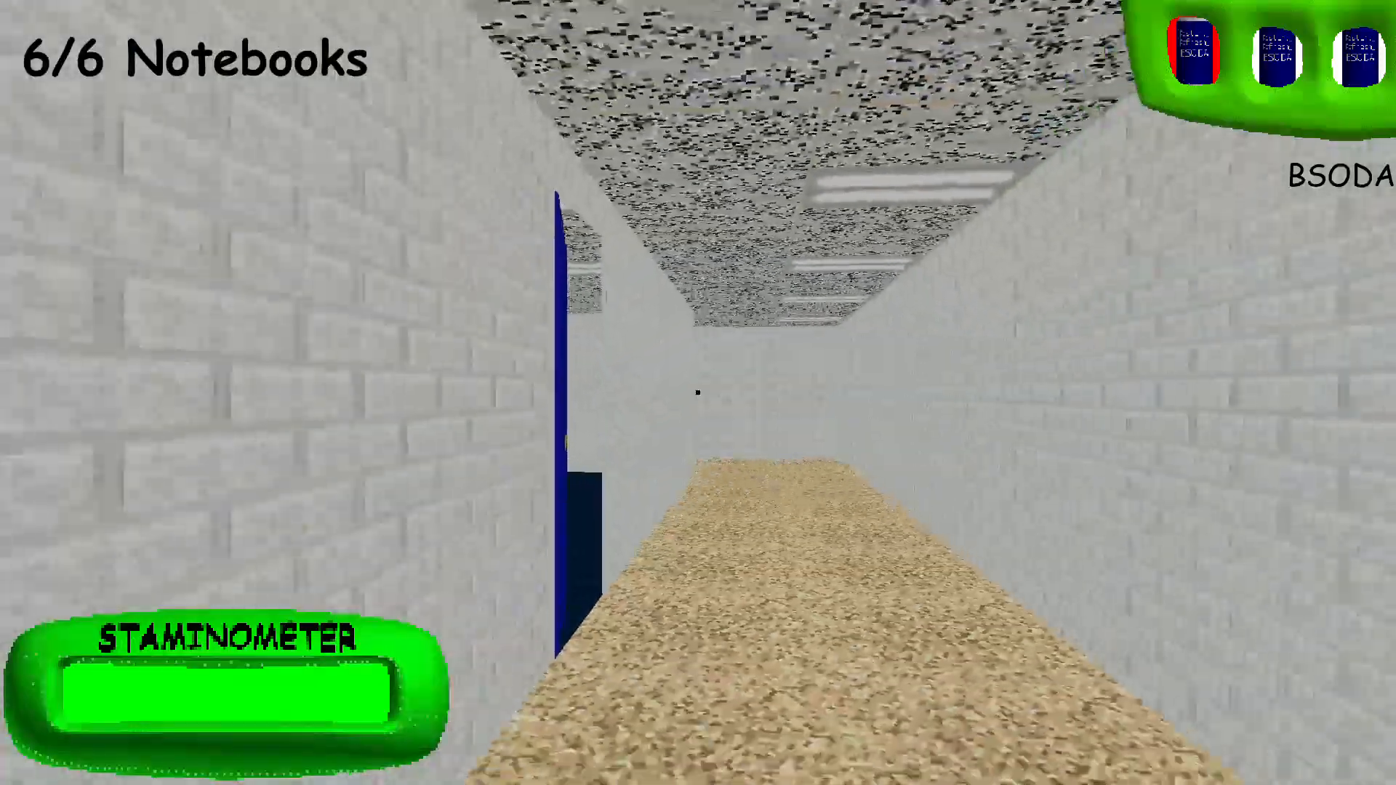
Sprint past the blue door and yellow double doors toward the EXIT sign.
{"action": "key", "text": "W"}
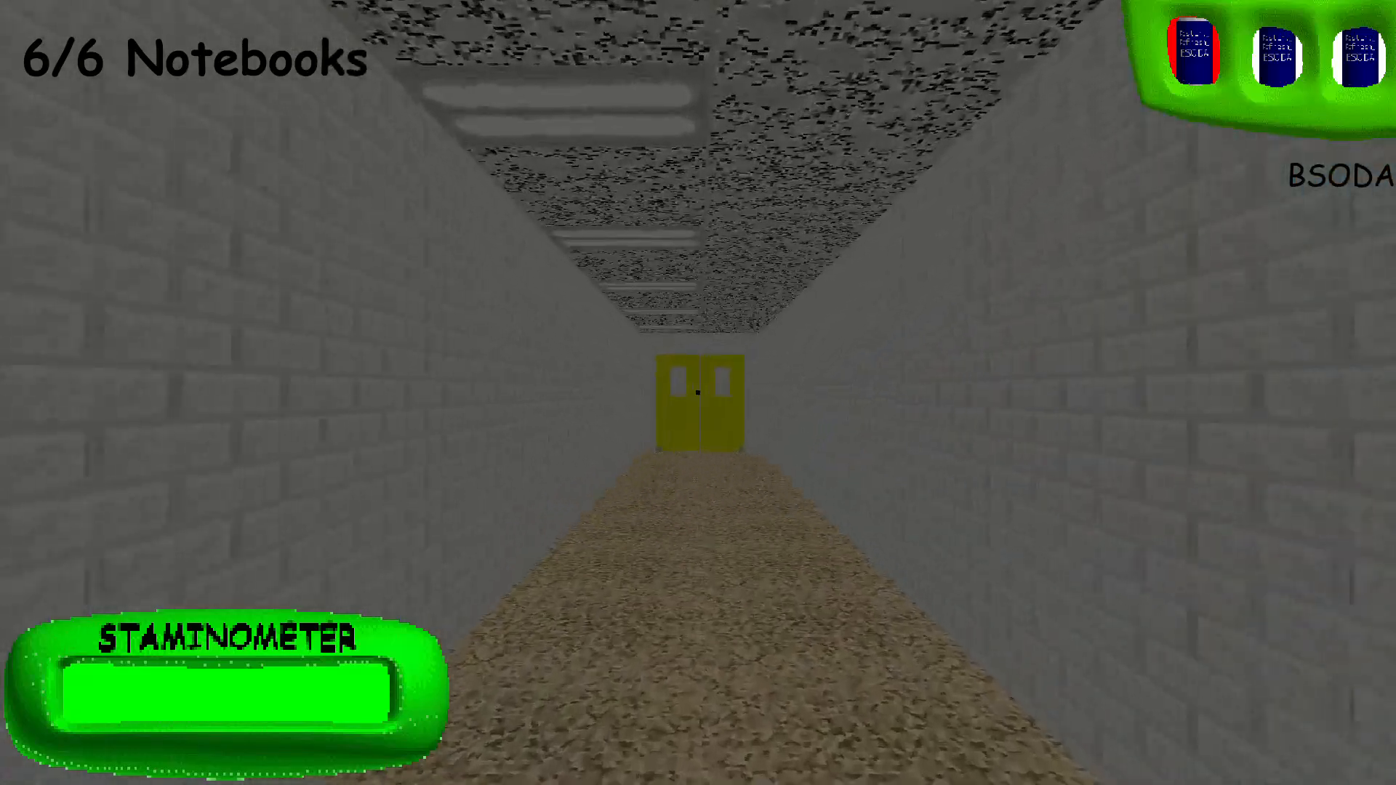
{"action": "key", "text": "w"}
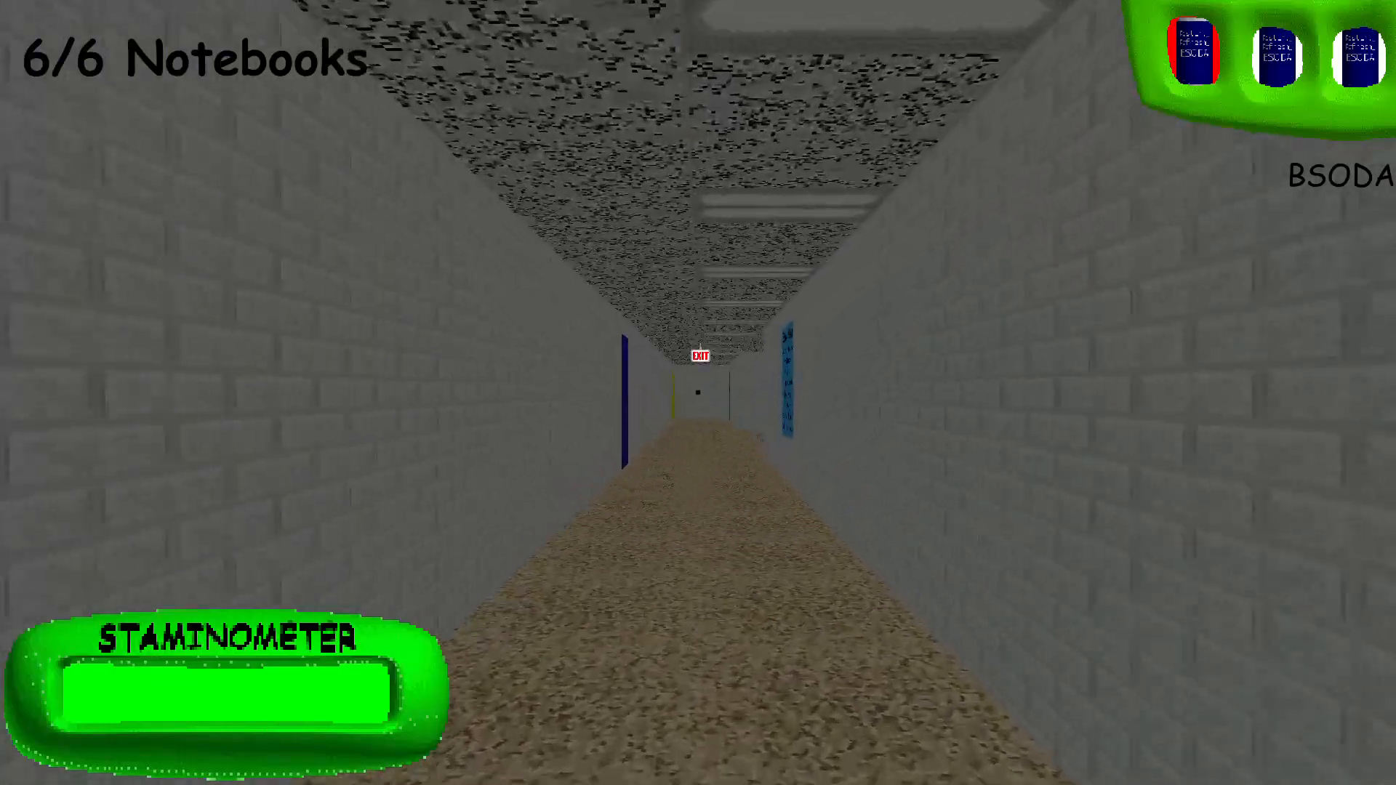
{"action": "key", "text": "w"}
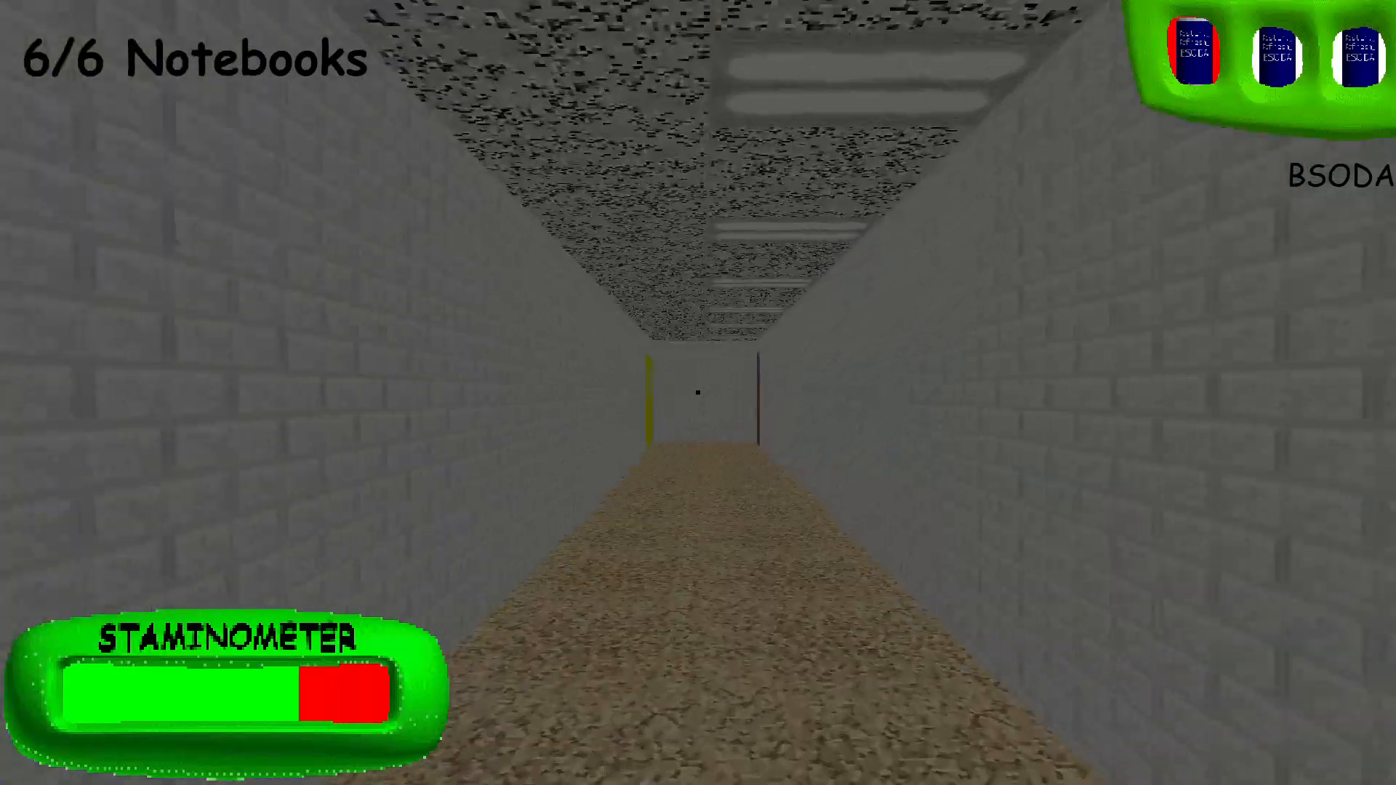
{"action": "key", "text": "w"}
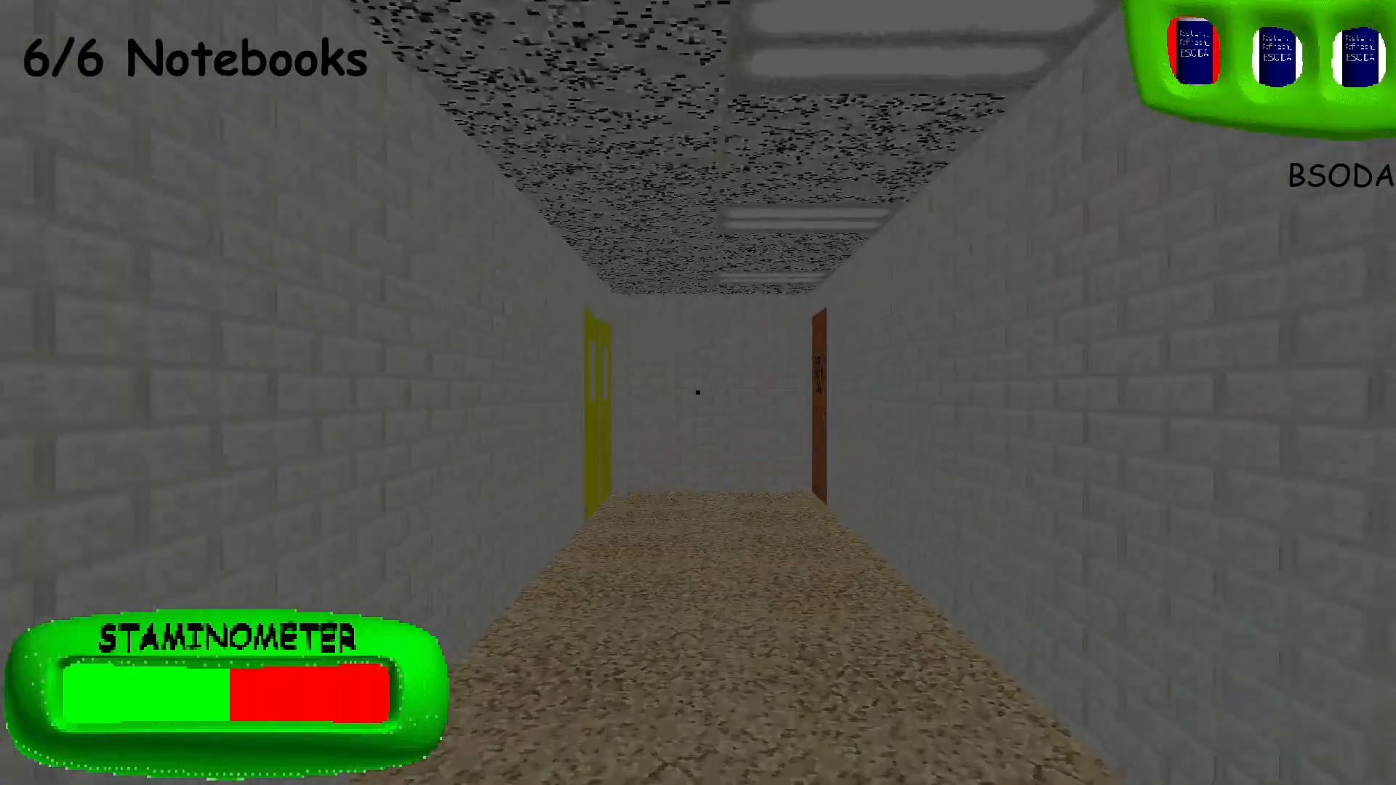